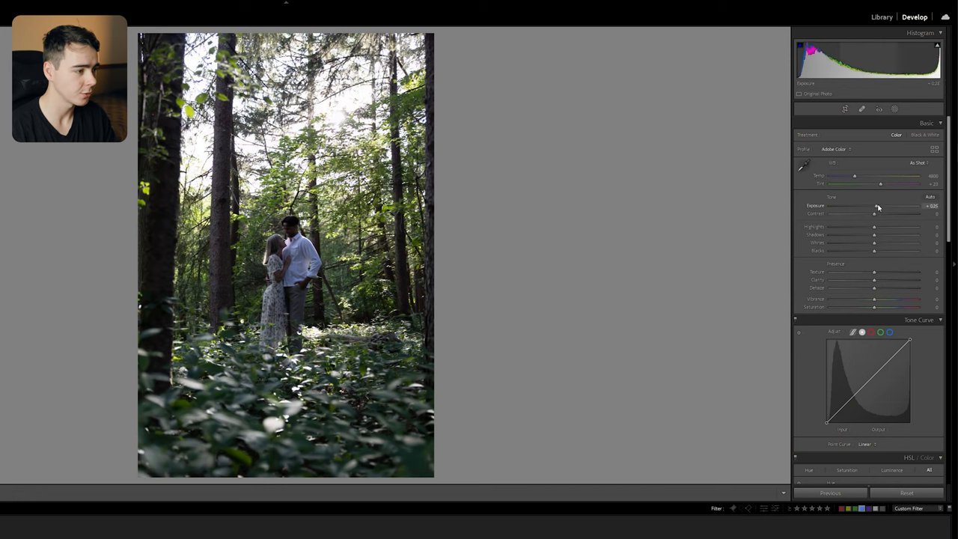
Raise Exposure to about +1.35, warm Temp to 9946, lower Vibrance to -29, and boost Contrast.
drag(874, 205, 883, 206)
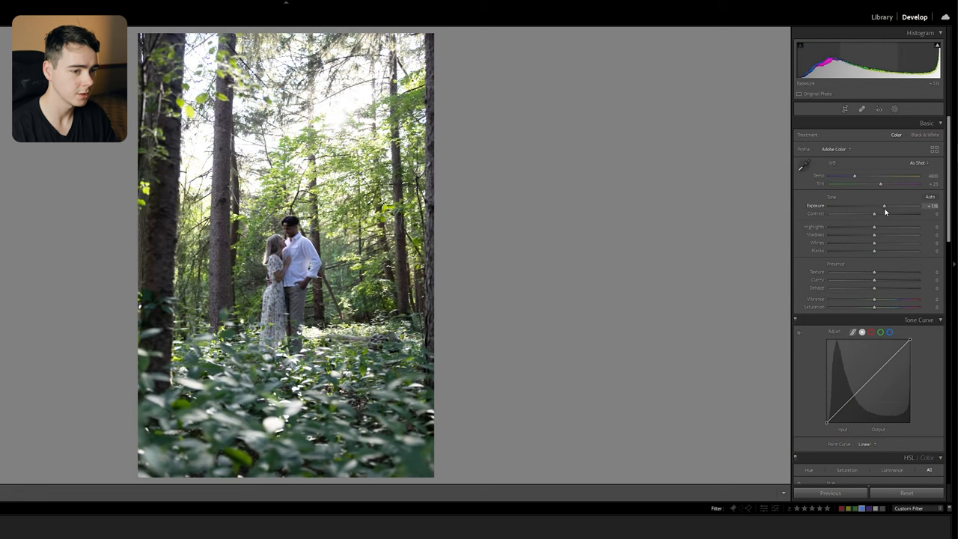
drag(854, 175, 859, 175)
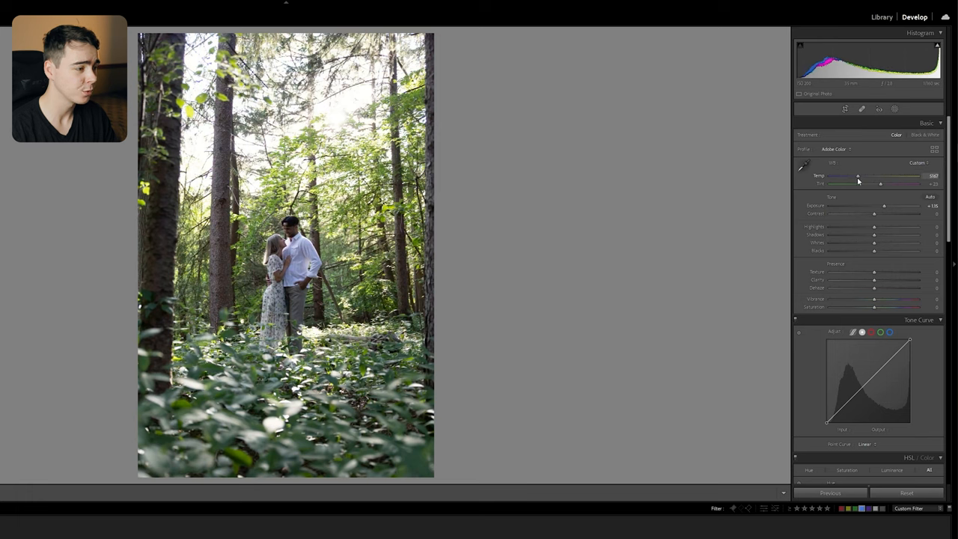
drag(857, 181, 890, 181)
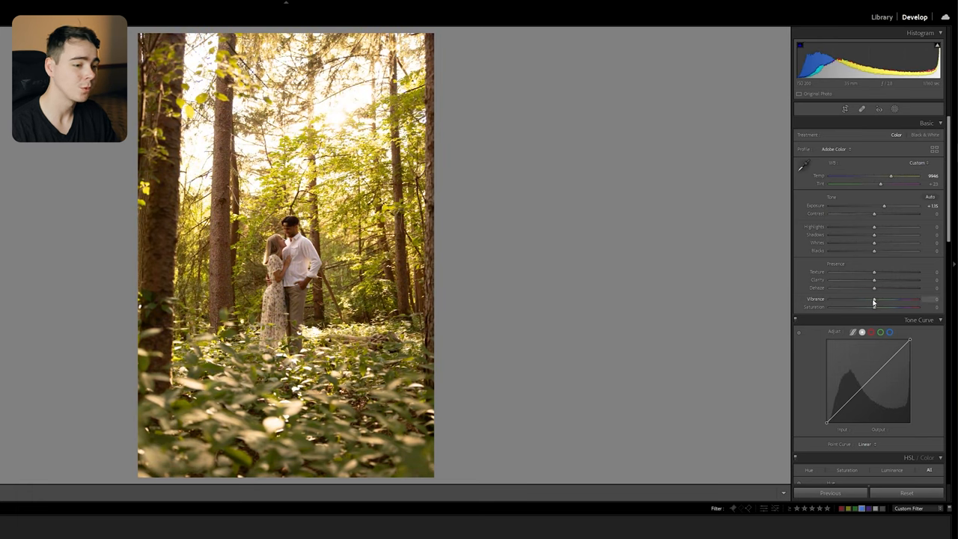
drag(874, 299, 859, 300)
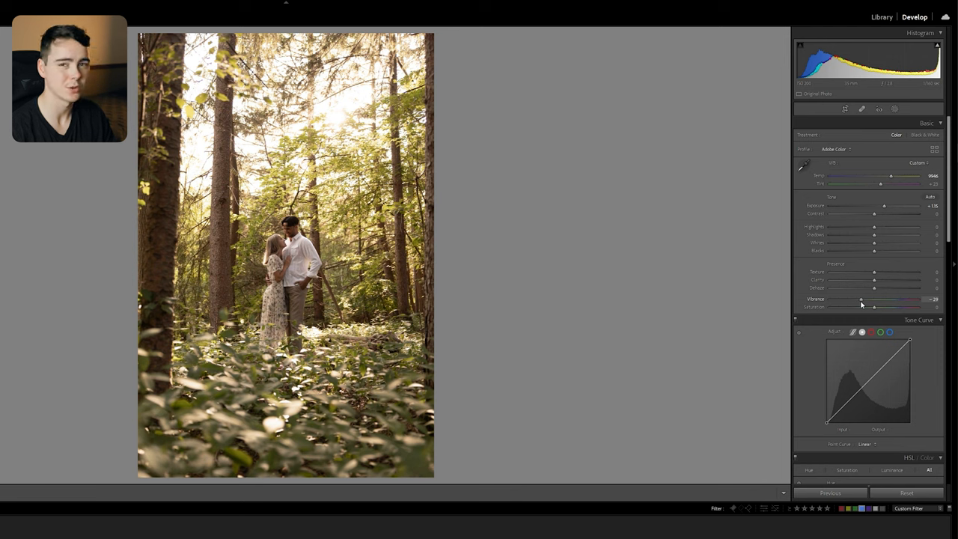
drag(873, 213, 905, 213)
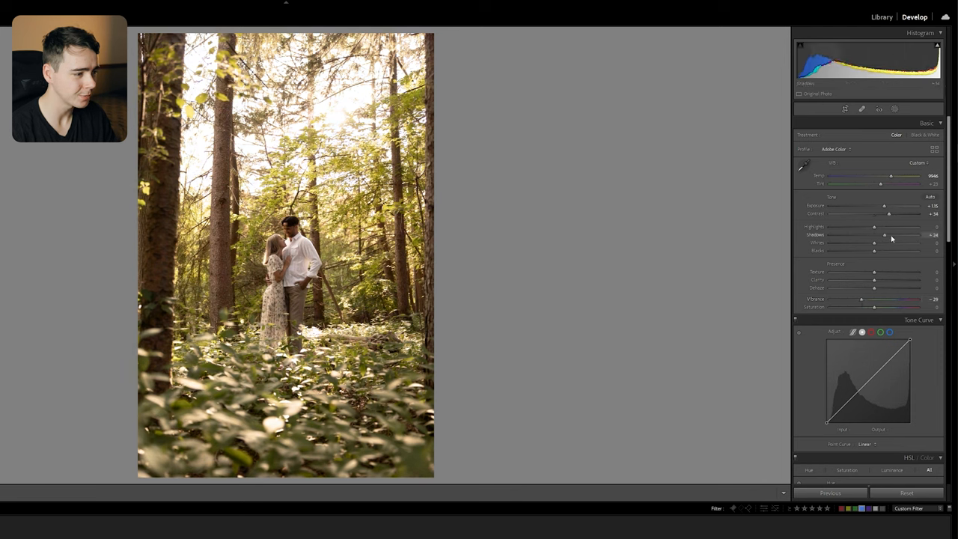
Lift shadows, lower highlights and blacks, add slight texture, and raise the lower tone curve.
drag(883, 234, 894, 234)
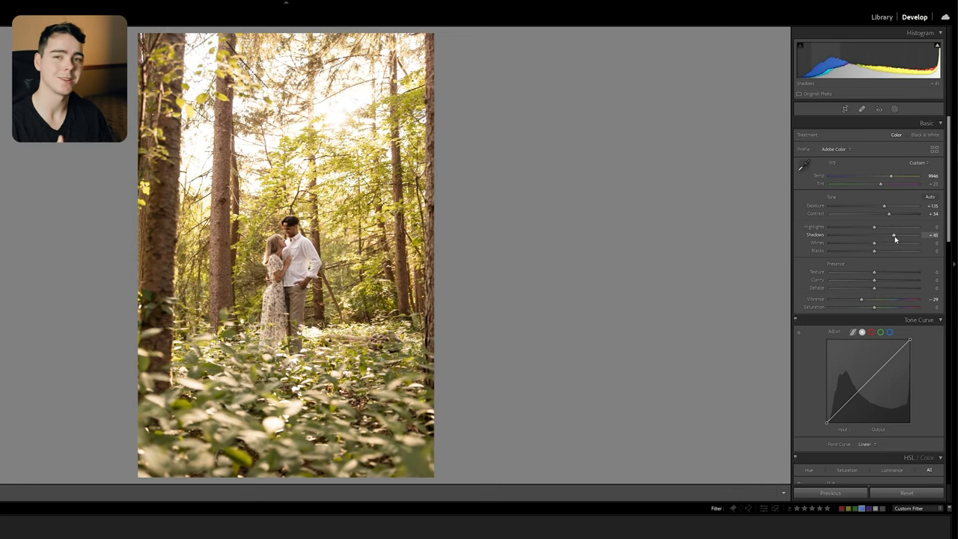
drag(873, 226, 832, 227)
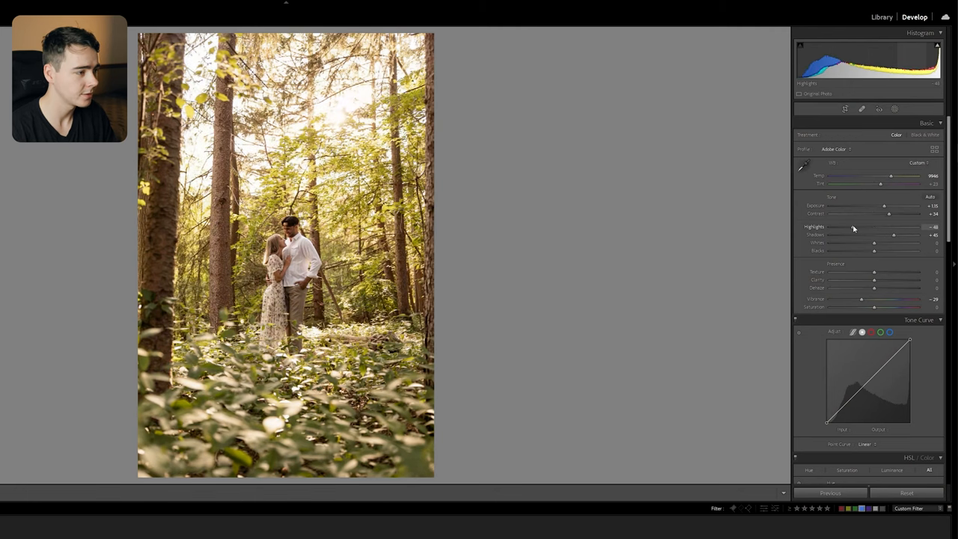
drag(893, 227, 862, 226)
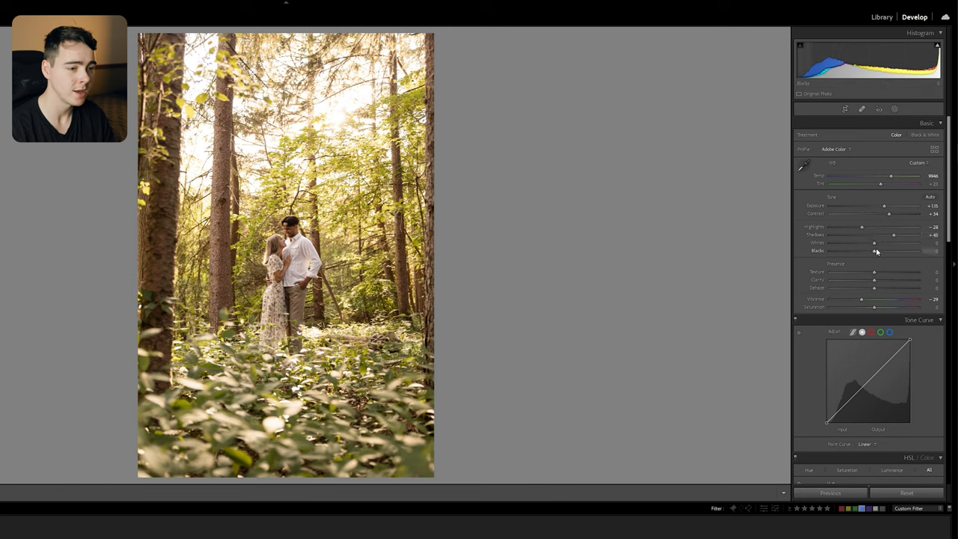
drag(873, 244, 859, 243)
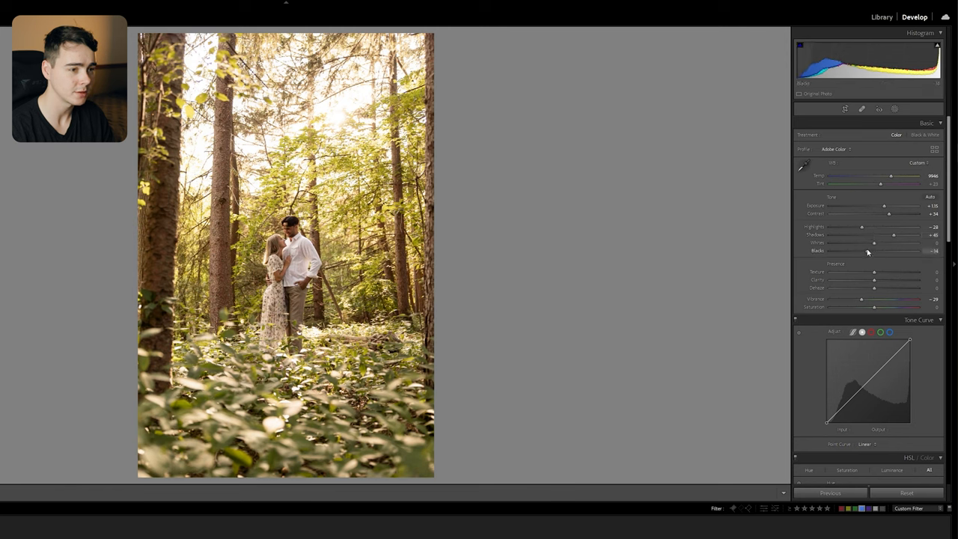
drag(880, 251, 862, 251)
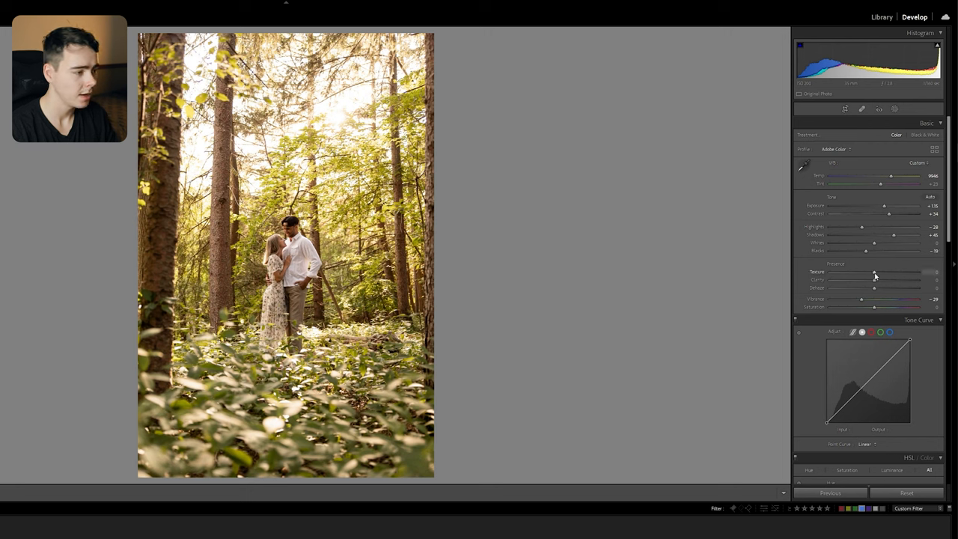
drag(874, 272, 877, 271)
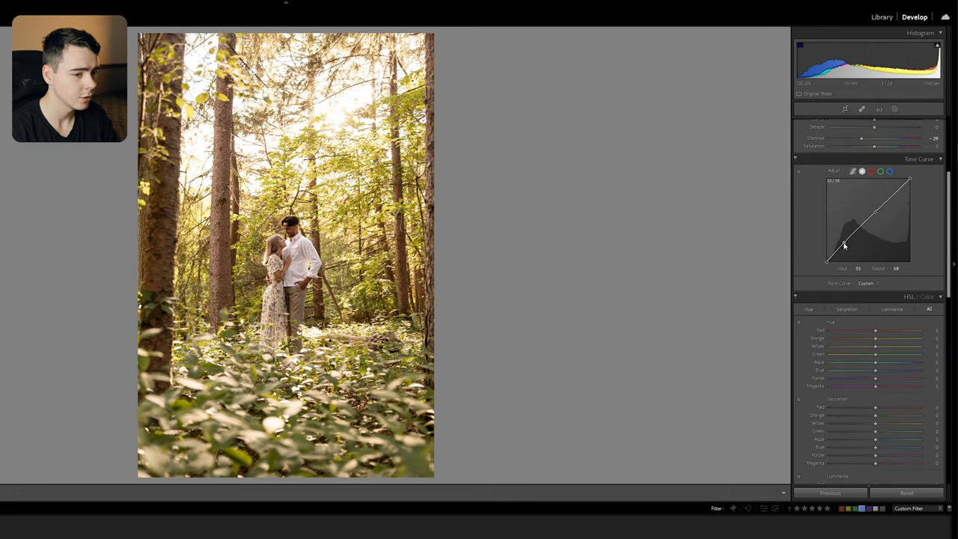
drag(827, 259, 845, 243)
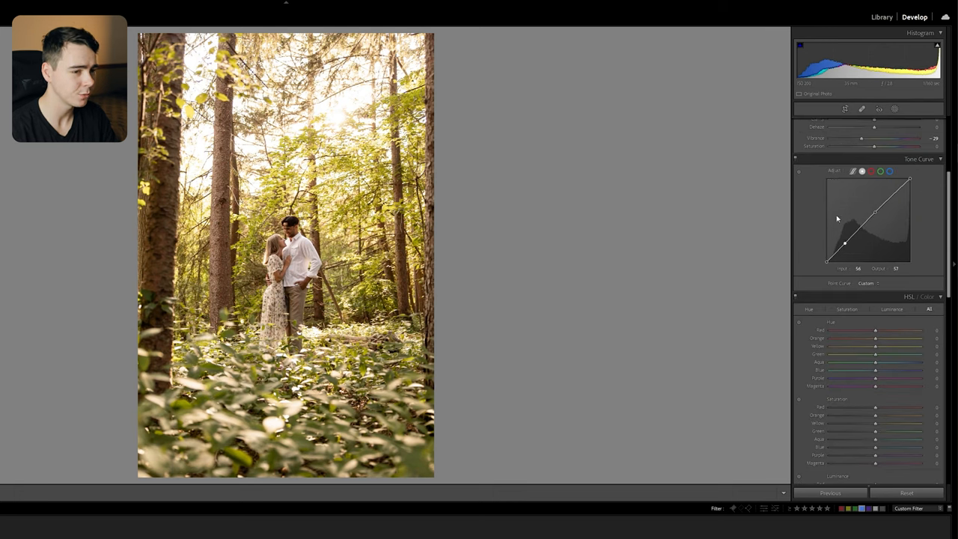
scroll(down, 3)
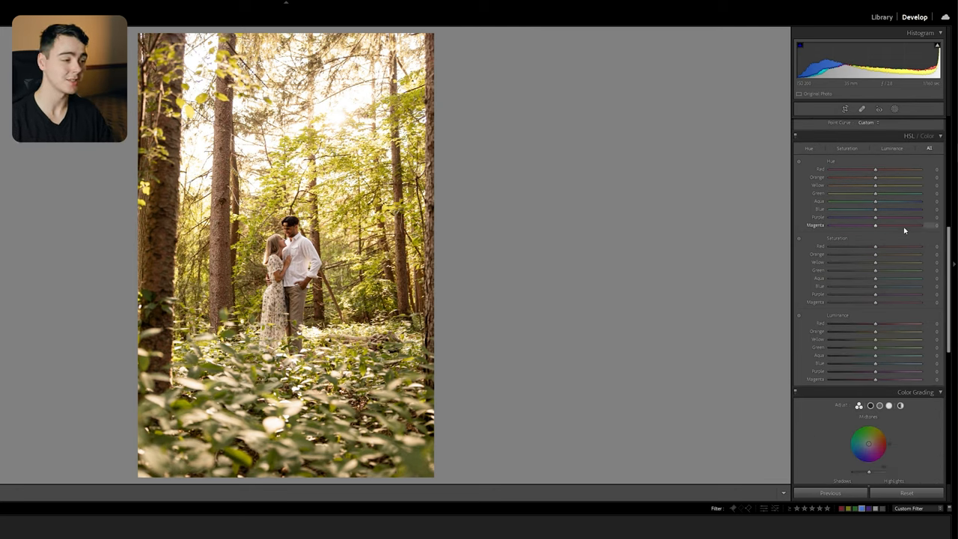
mouse_move(575, 214)
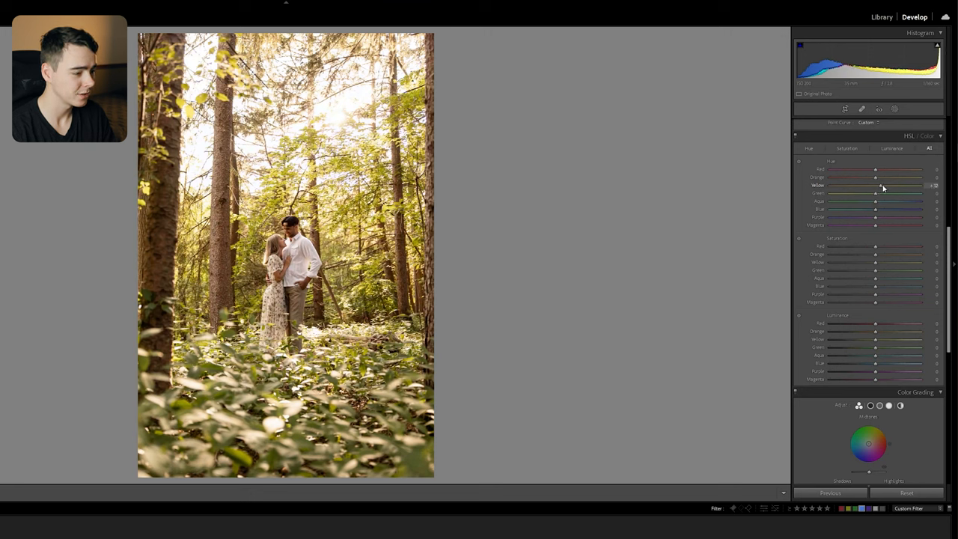
Shift the Yellow hue upward in the HSL/Color panel.
drag(874, 186, 887, 185)
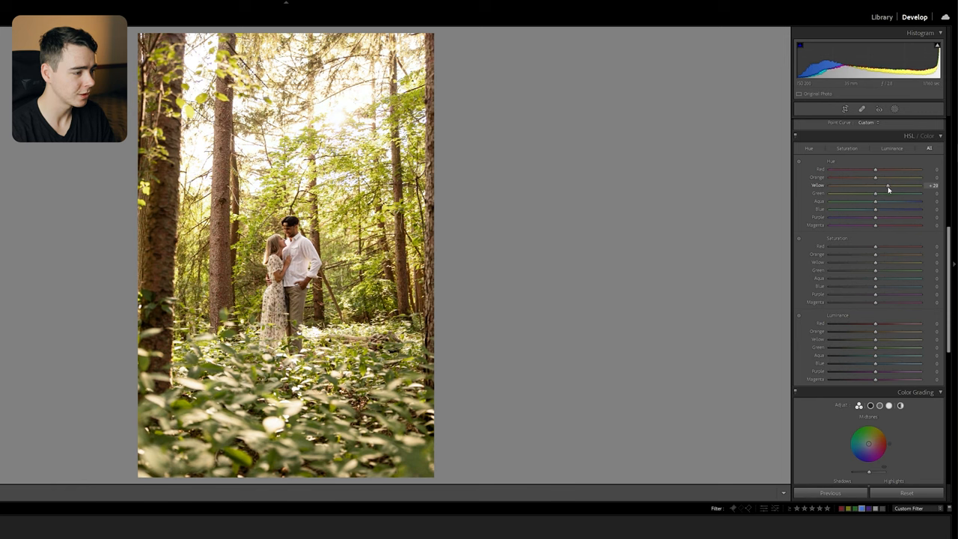
drag(876, 186, 884, 186)
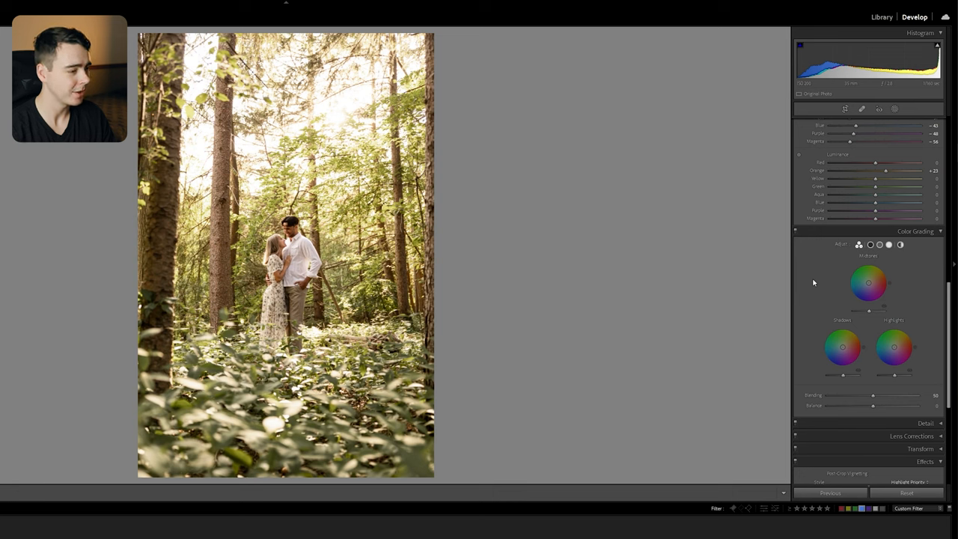
Tint the Highlights color-grading wheel toward warm pink-red at a subtle strength.
drag(894, 346, 906, 340)
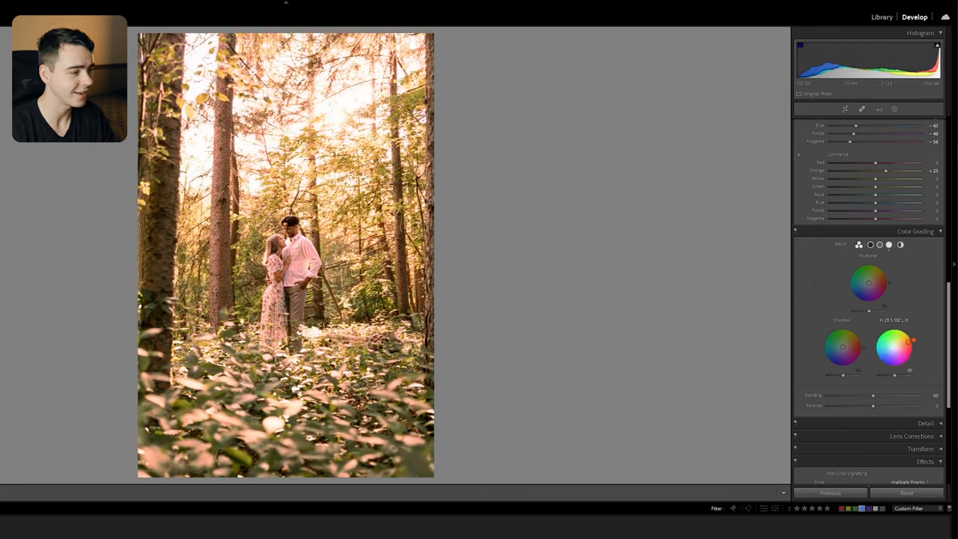
drag(894, 346, 905, 337)
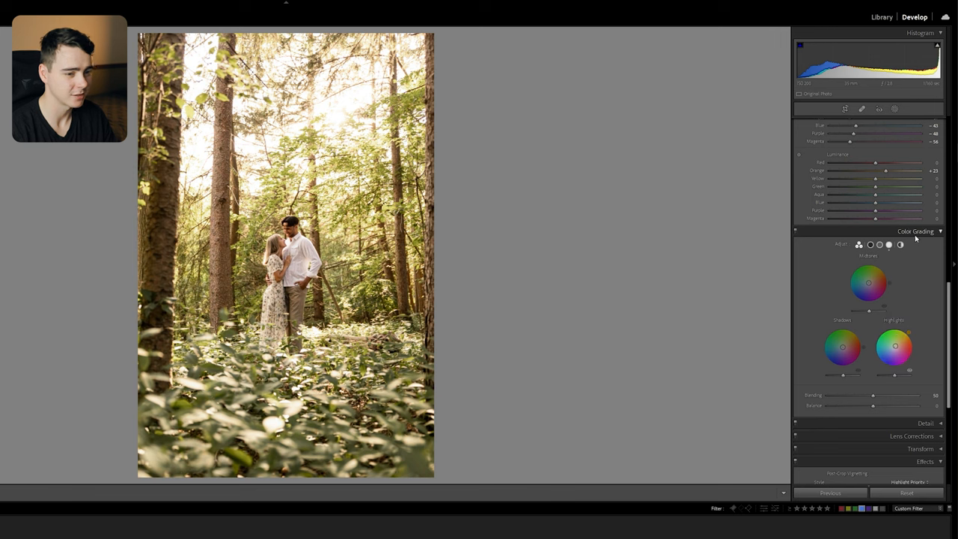
scroll(down, 3)
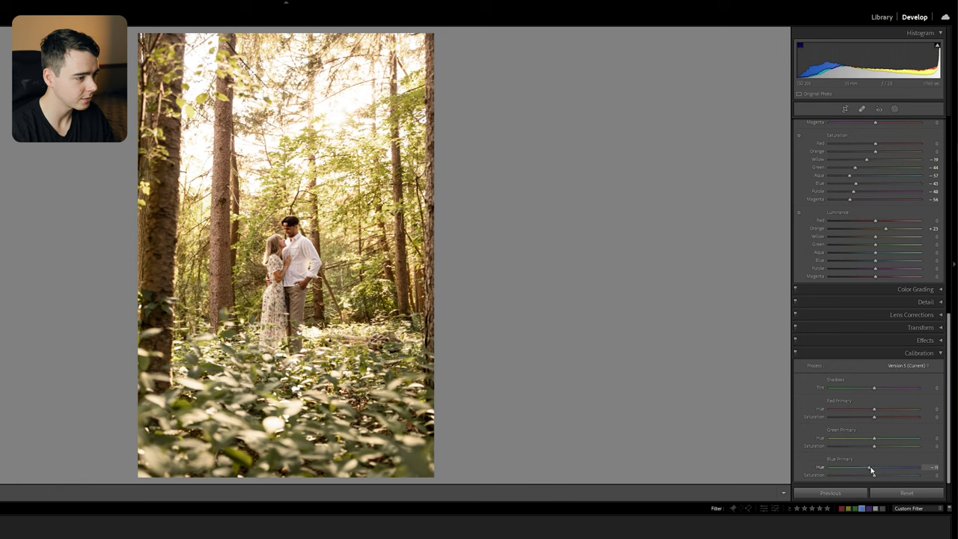
Move the Calibration Blue Primary Hue slider to a negative value.
drag(874, 467, 870, 467)
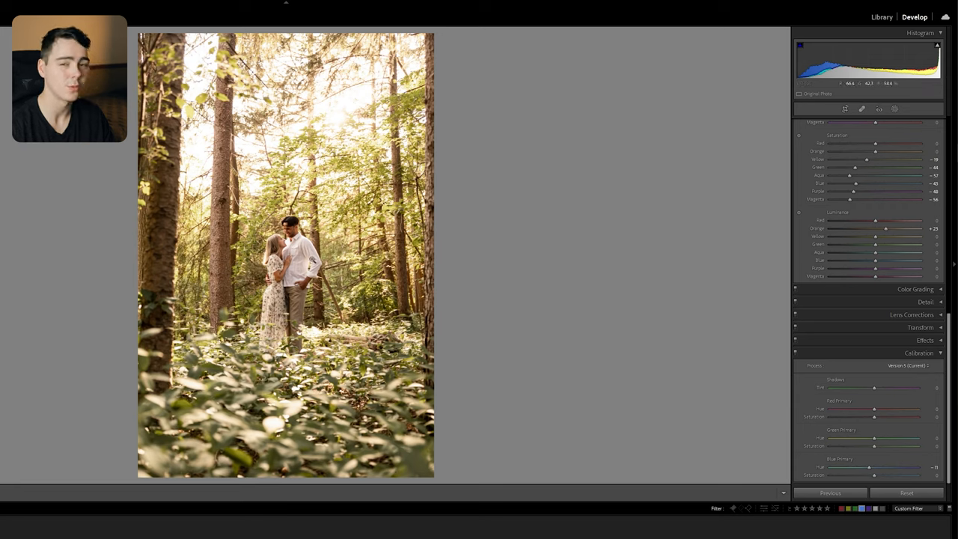
click(894, 109)
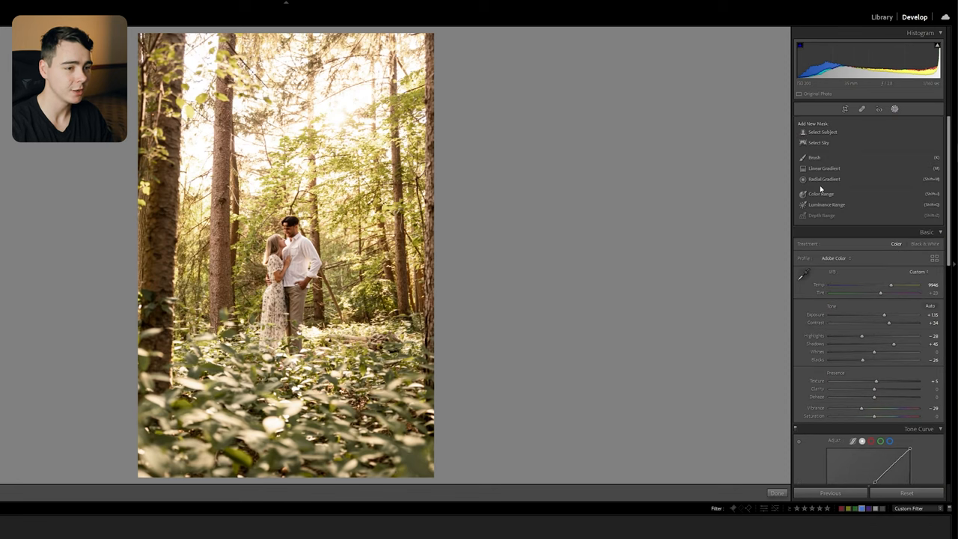
Draw a radial gradient mask over the couple and slightly raise its Exposure.
click(824, 179)
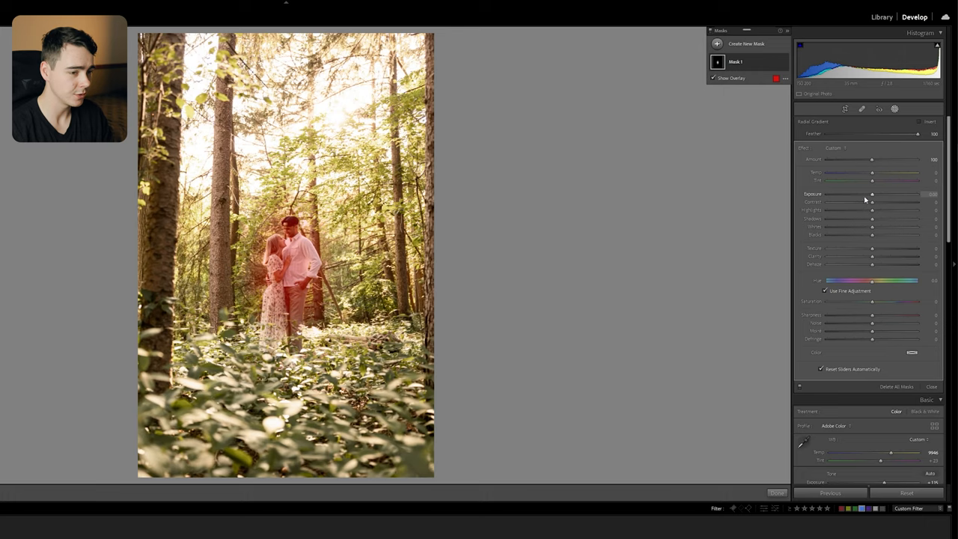
drag(871, 194, 875, 195)
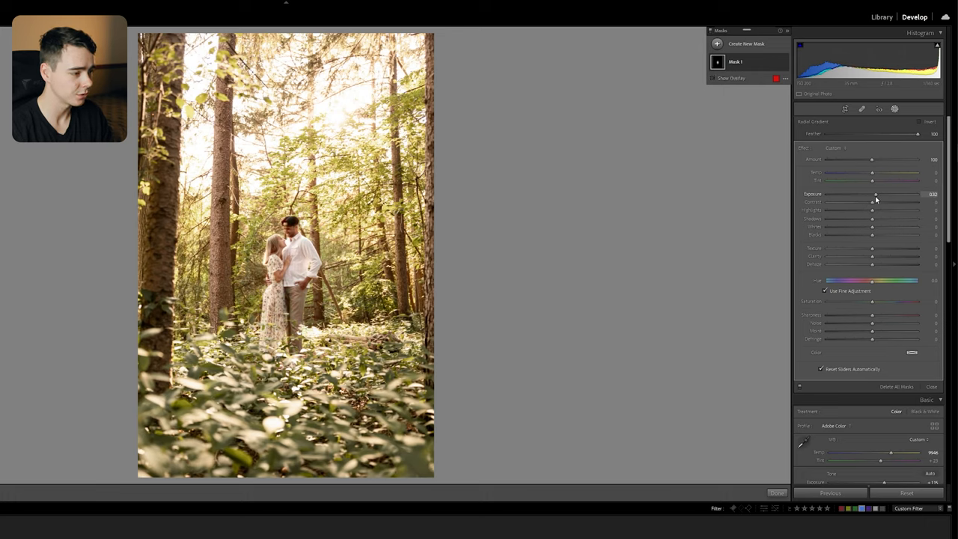
drag(875, 195, 872, 194)
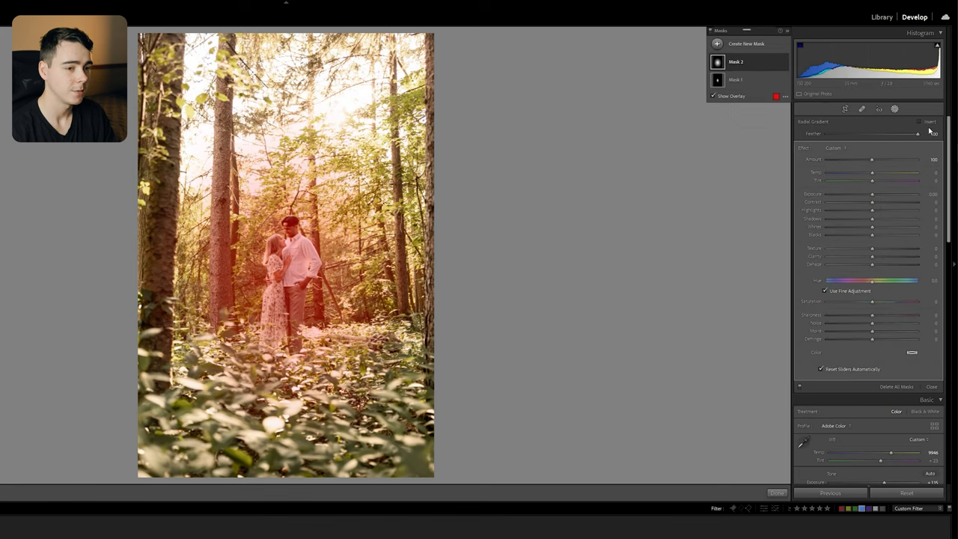
Invert the second radial mask and lower its Clarity to about -54.
click(919, 121)
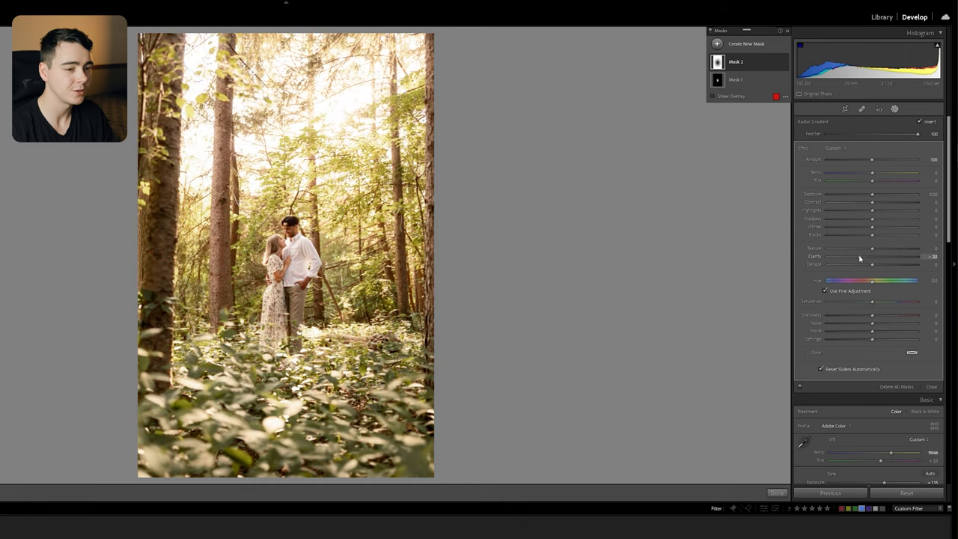
drag(872, 256, 850, 256)
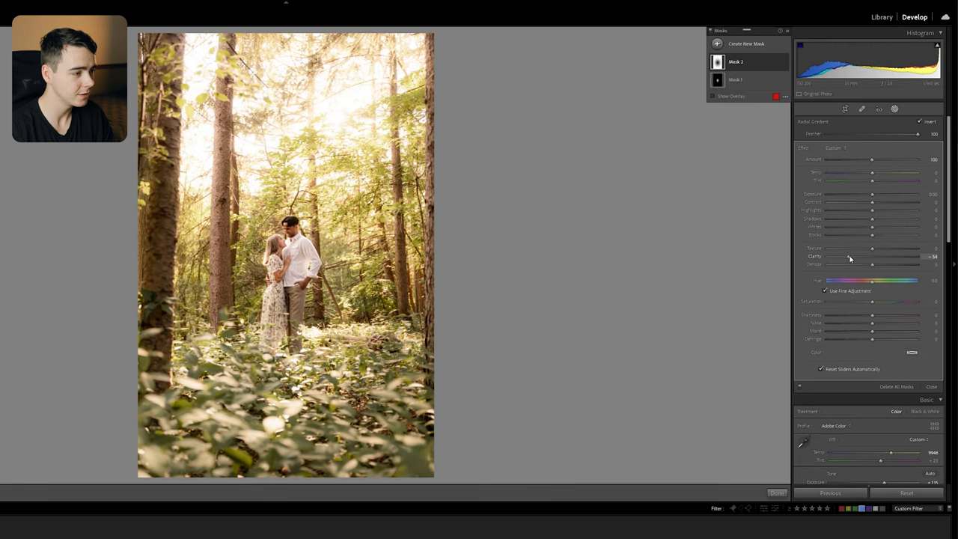